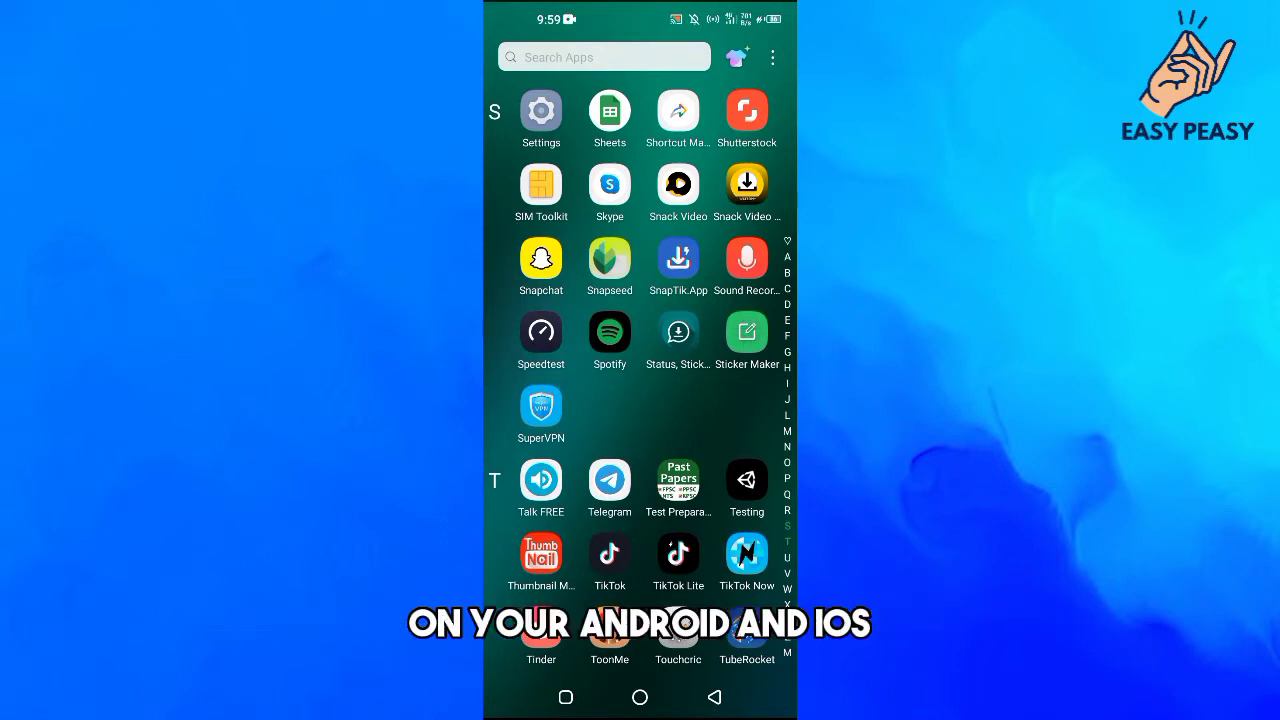
- Launch Snapchat, go from the profile into Settings, and open My Data
click(541, 255)
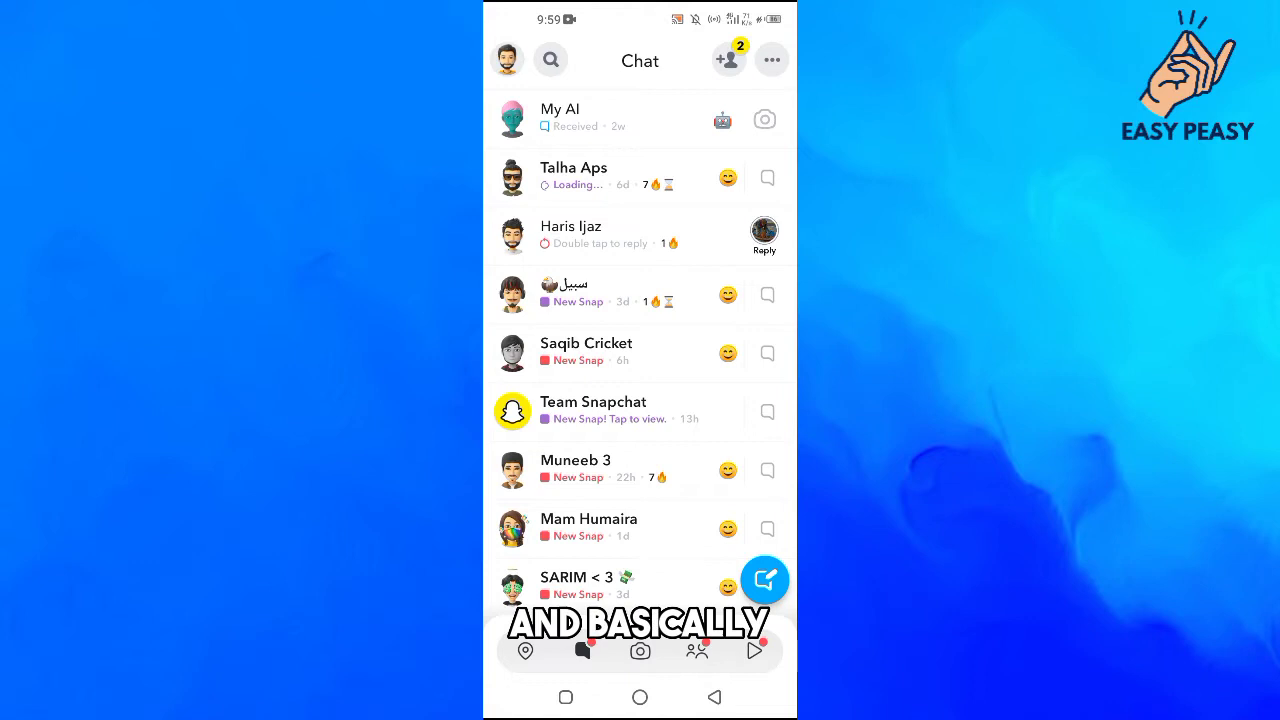
click(571, 234)
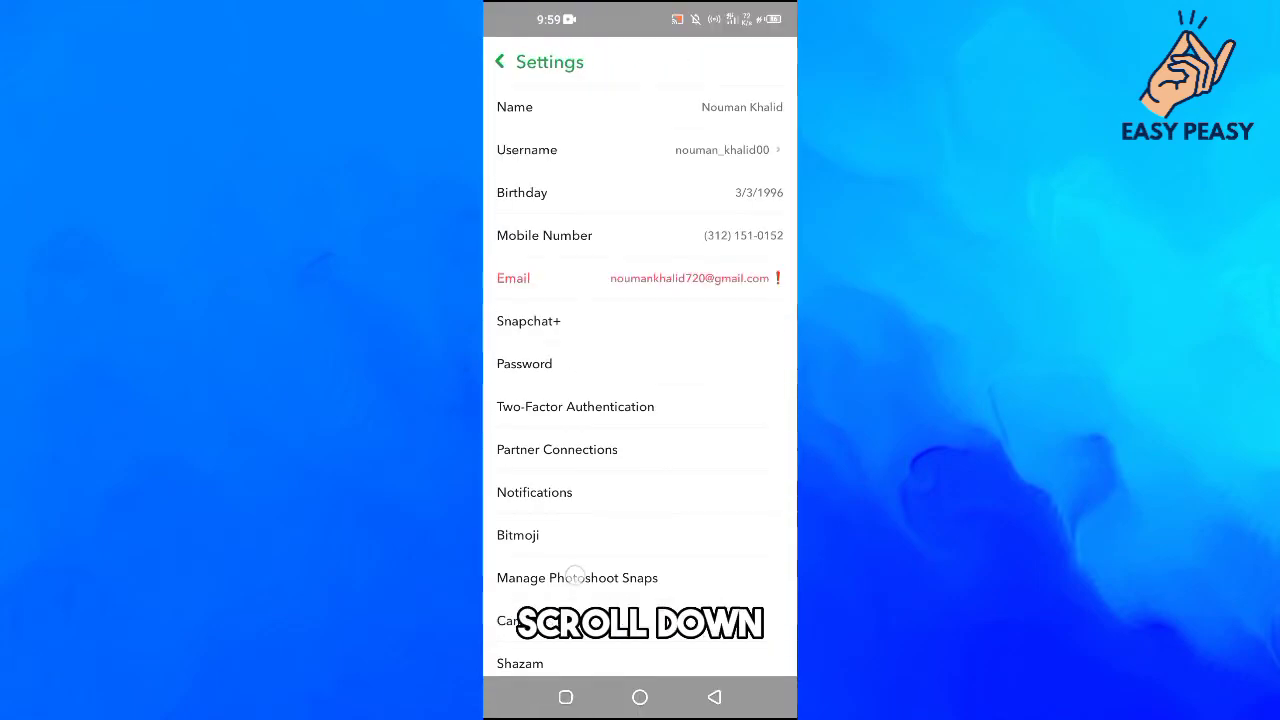
scroll(down, 3)
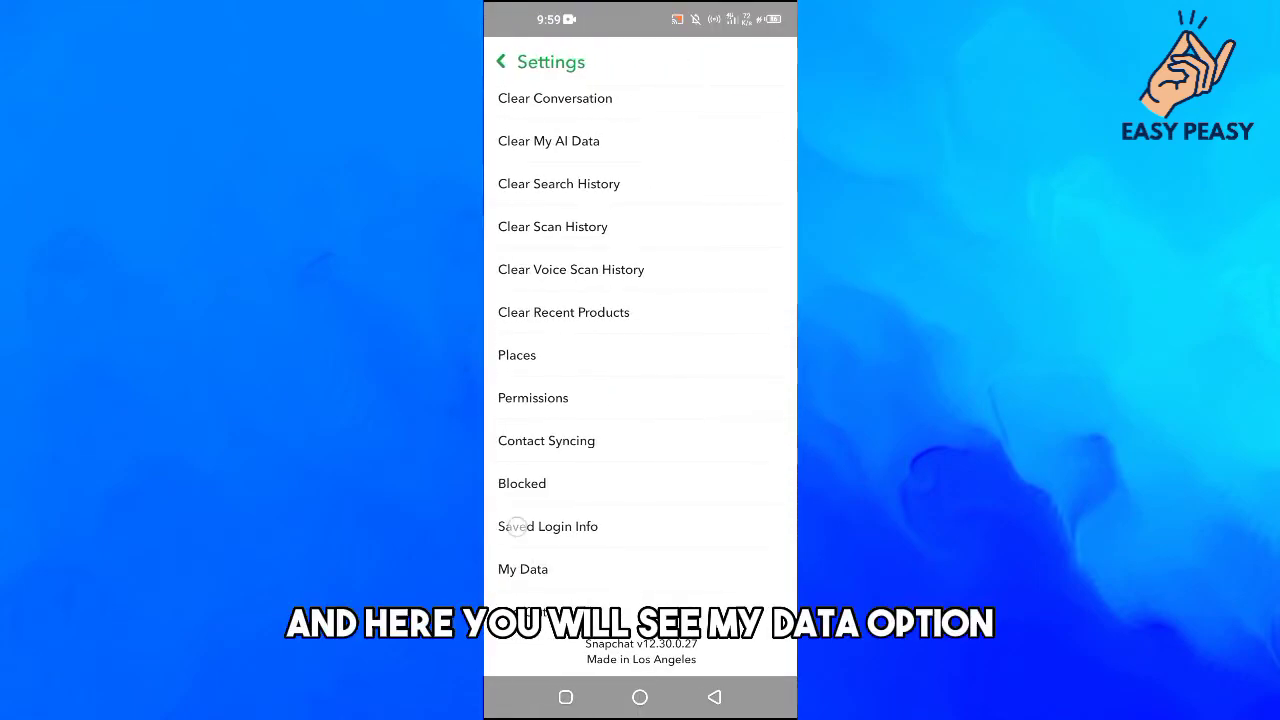
click(522, 569)
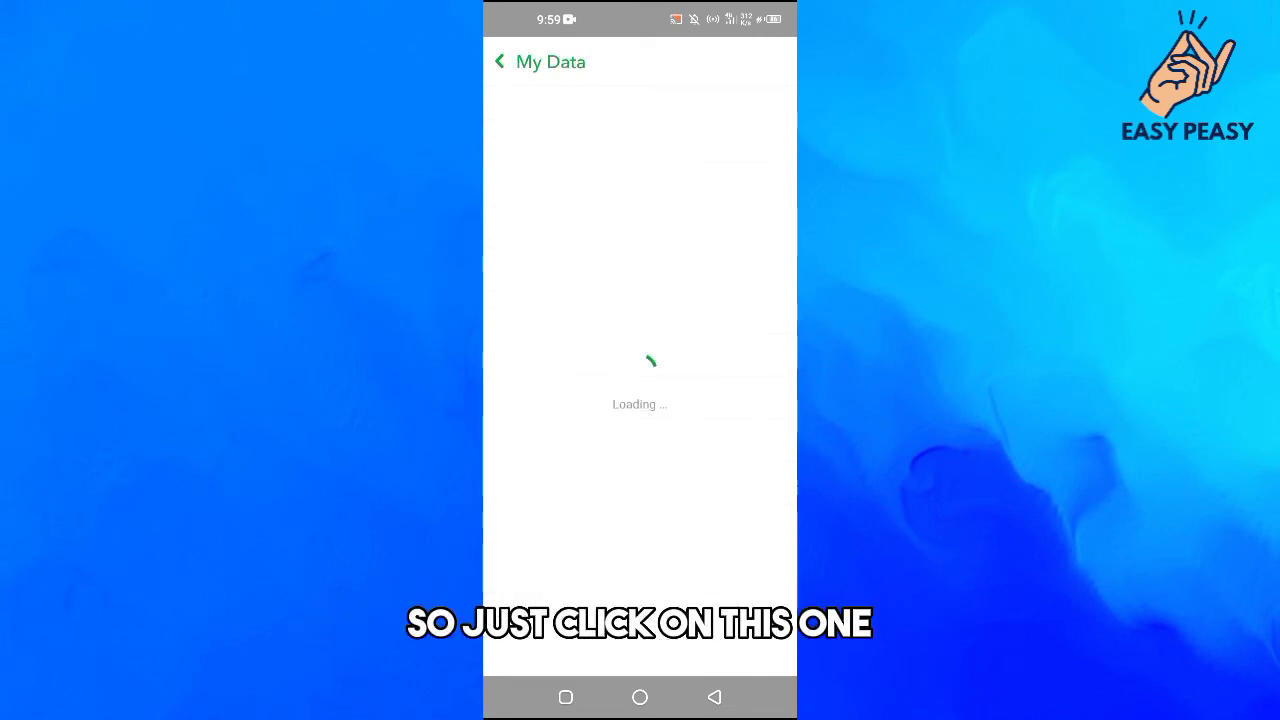